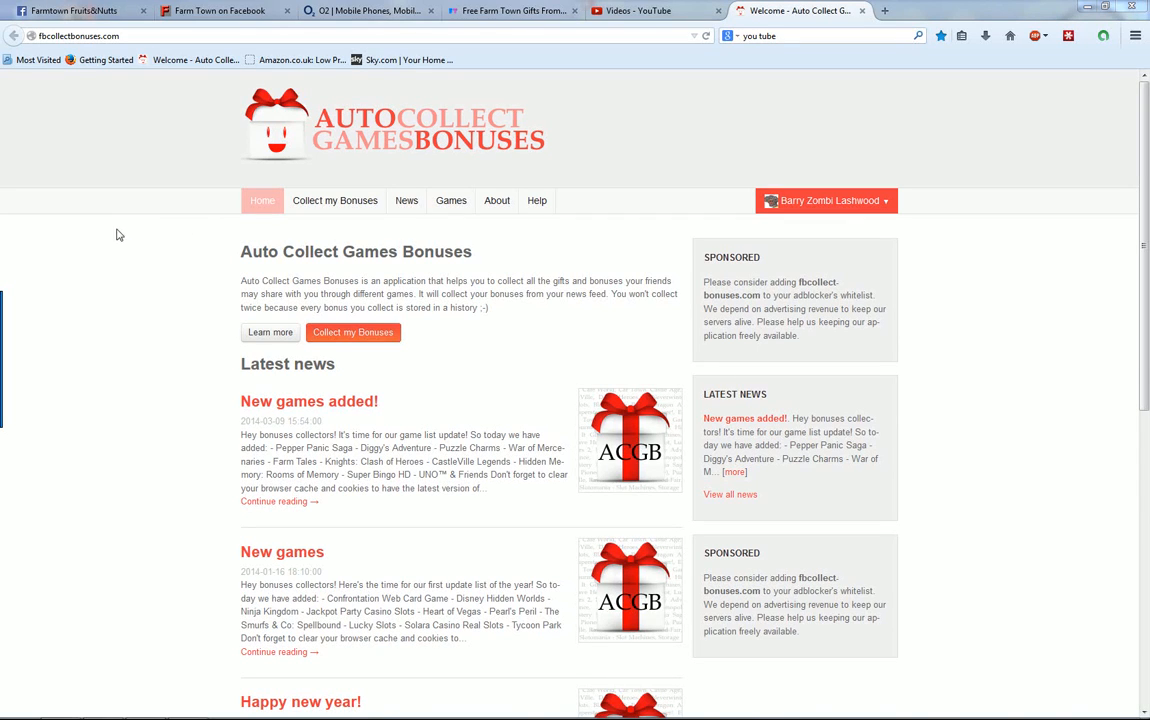
mouse_move(110, 301)
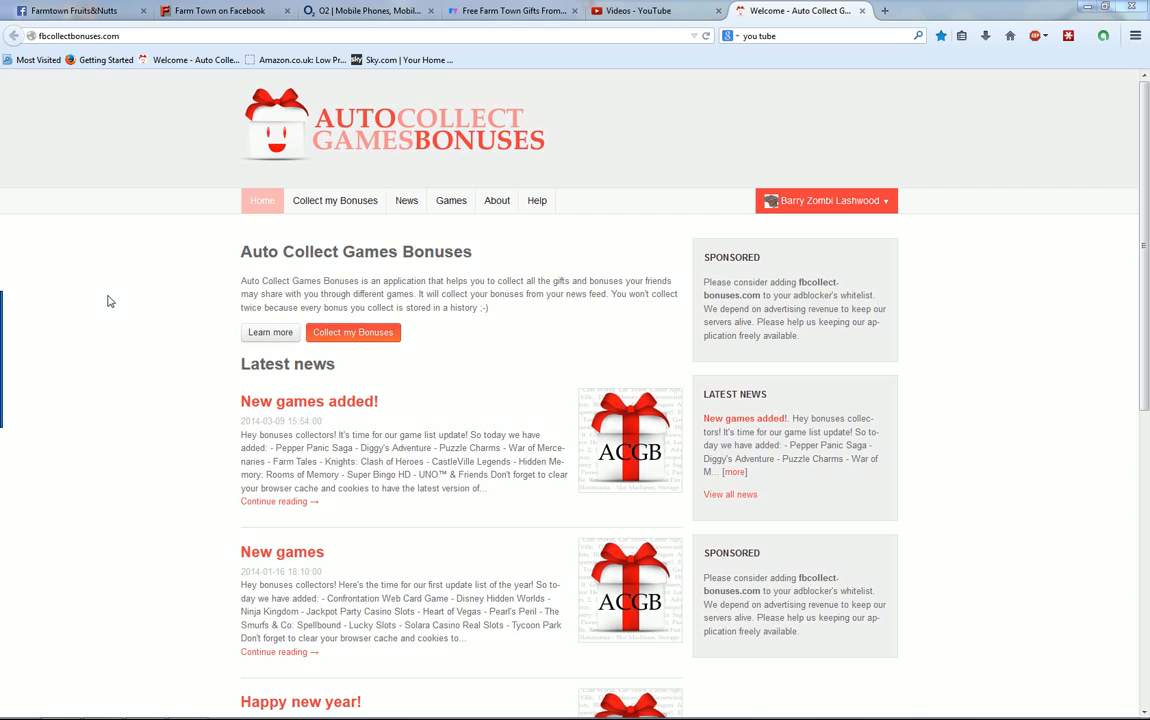
mouse_move(118, 298)
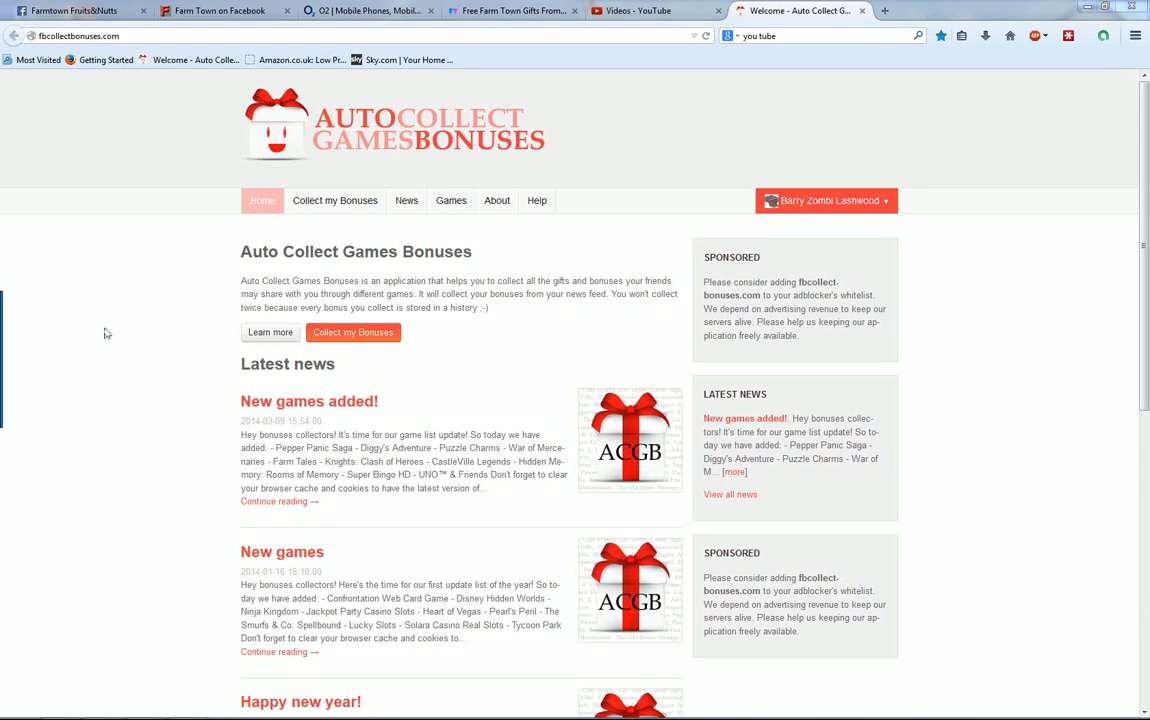
mouse_move(991, 240)
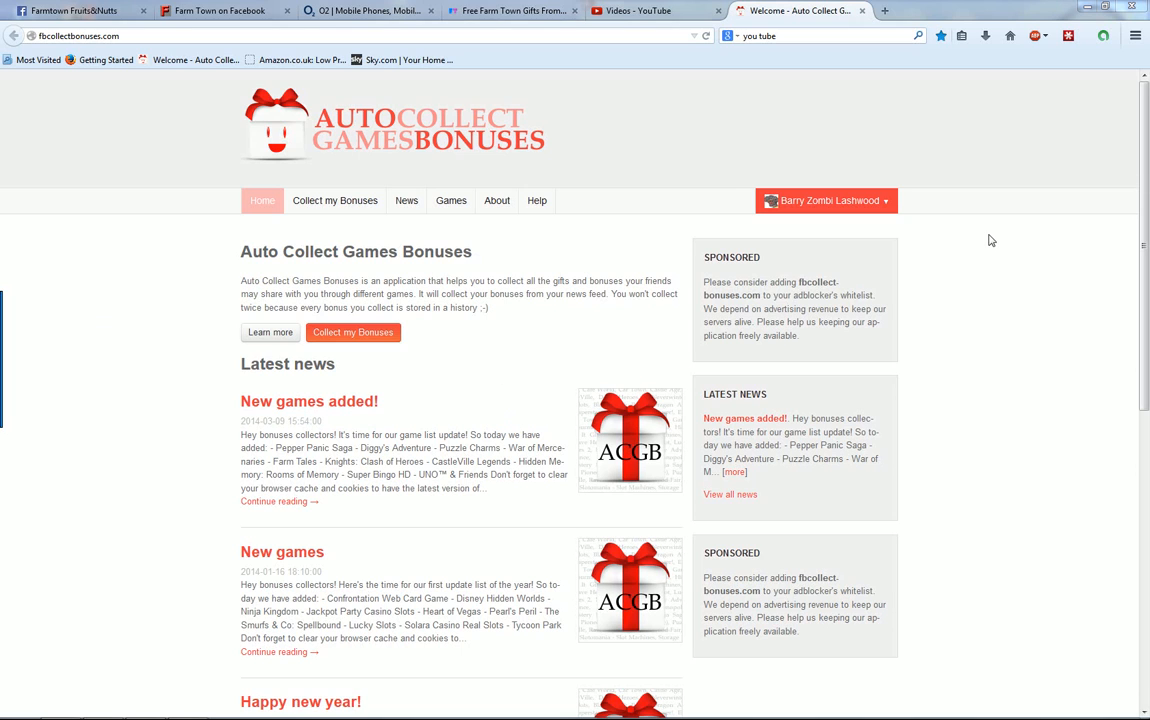
mouse_move(628, 156)
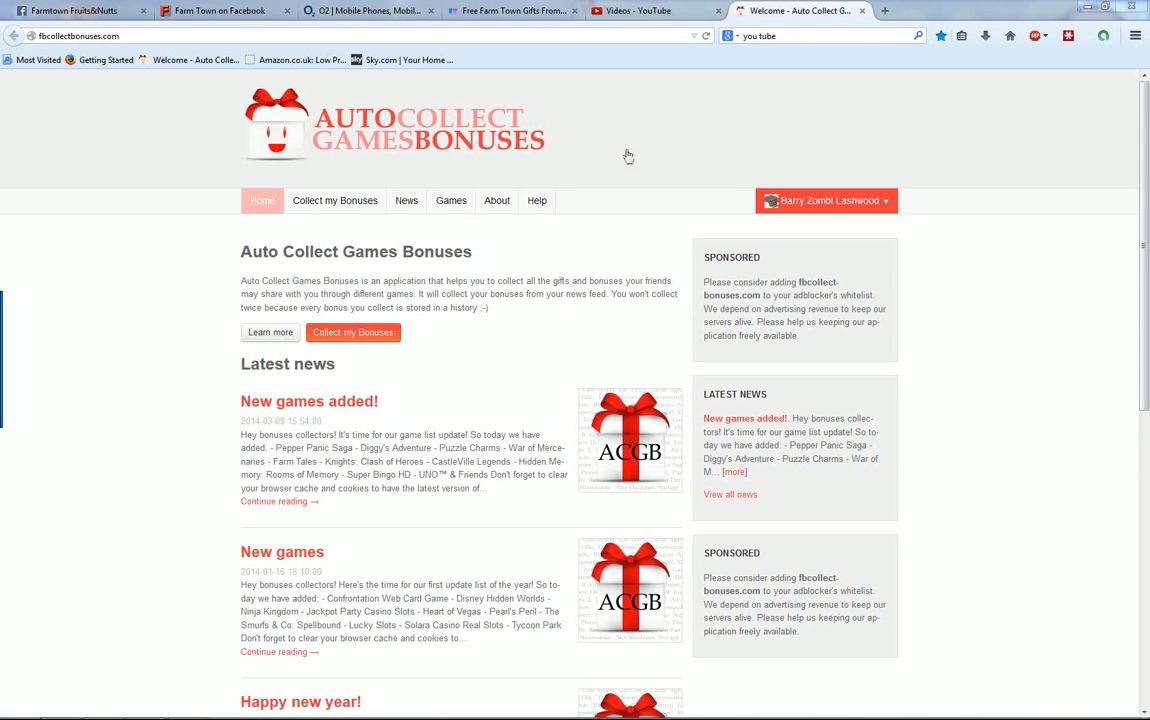
mouse_move(643, 140)
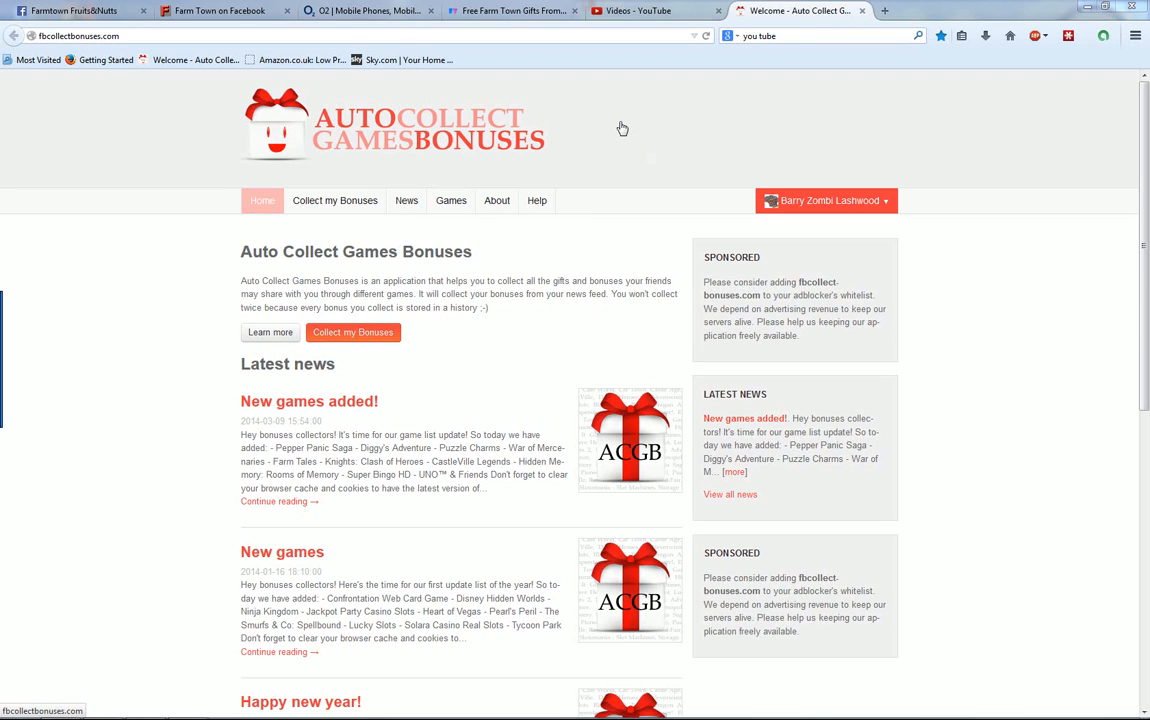
mouse_move(475, 367)
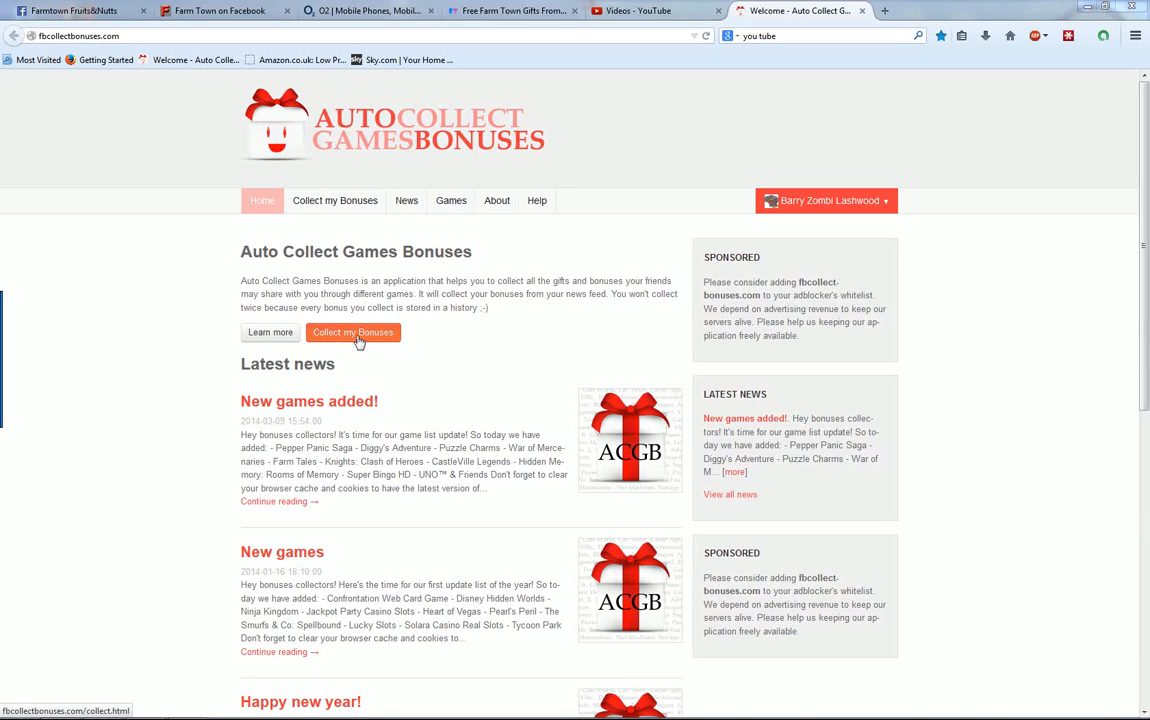
Start collecting Farm Town bonuses from the last 3 hours and proceed to feed analysis.
left_click(352, 332)
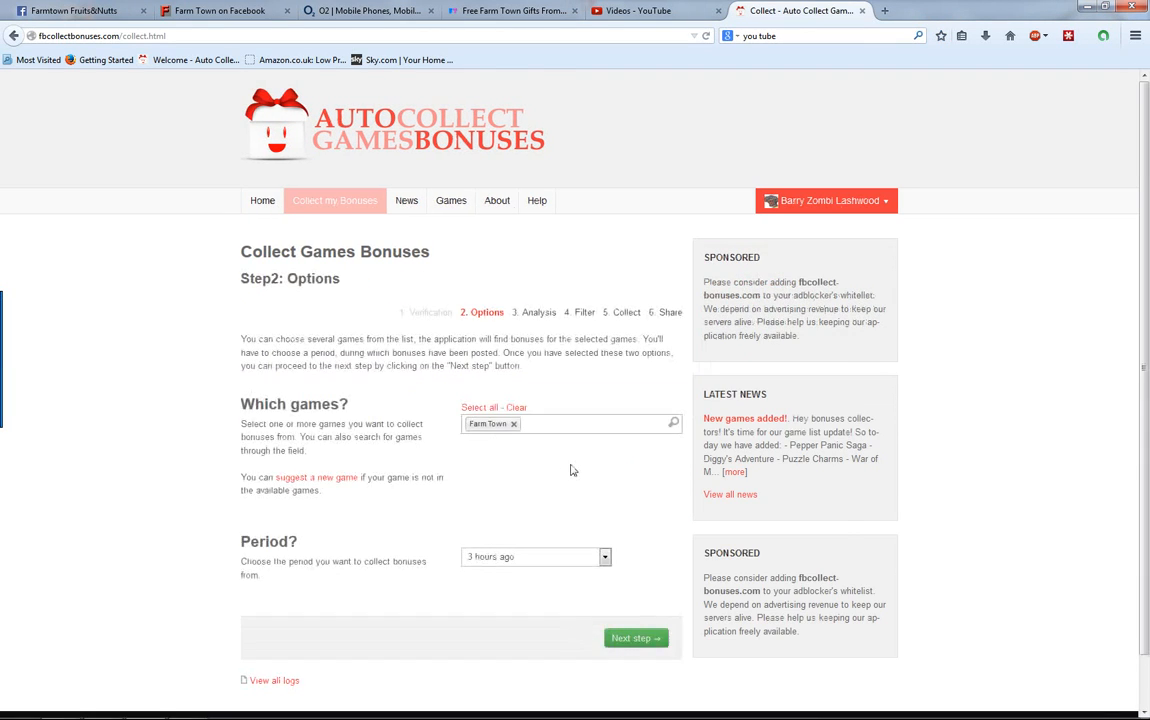
scroll("down", 3)
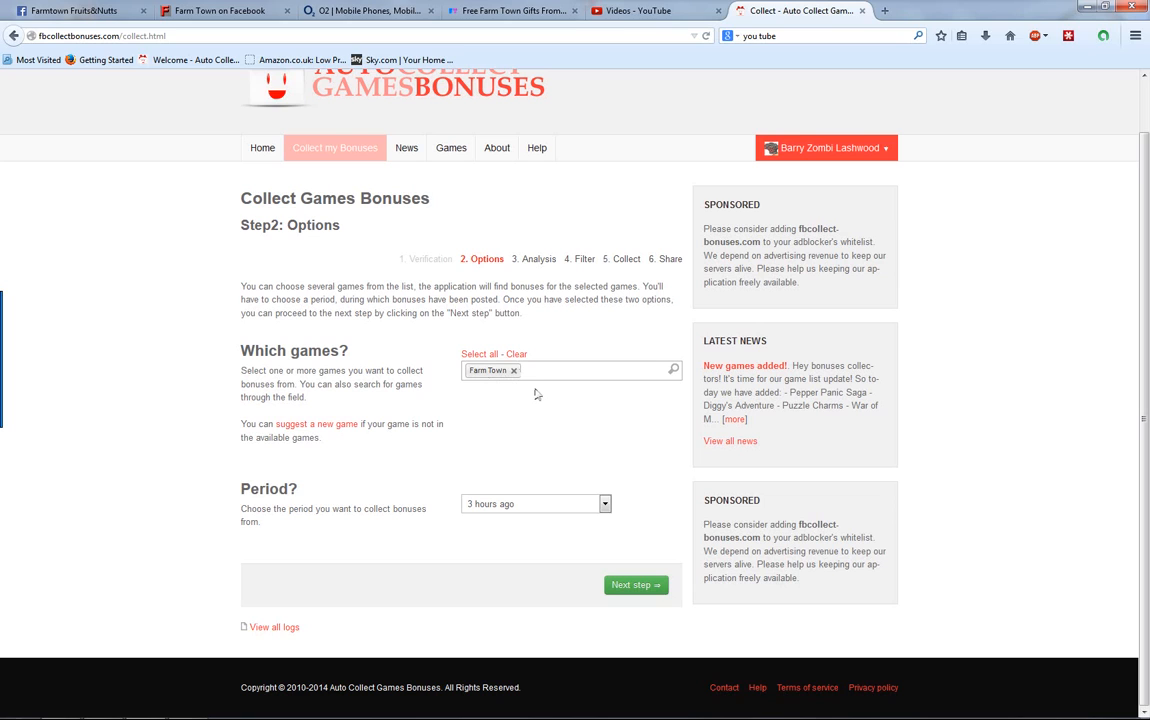
mouse_move(612, 511)
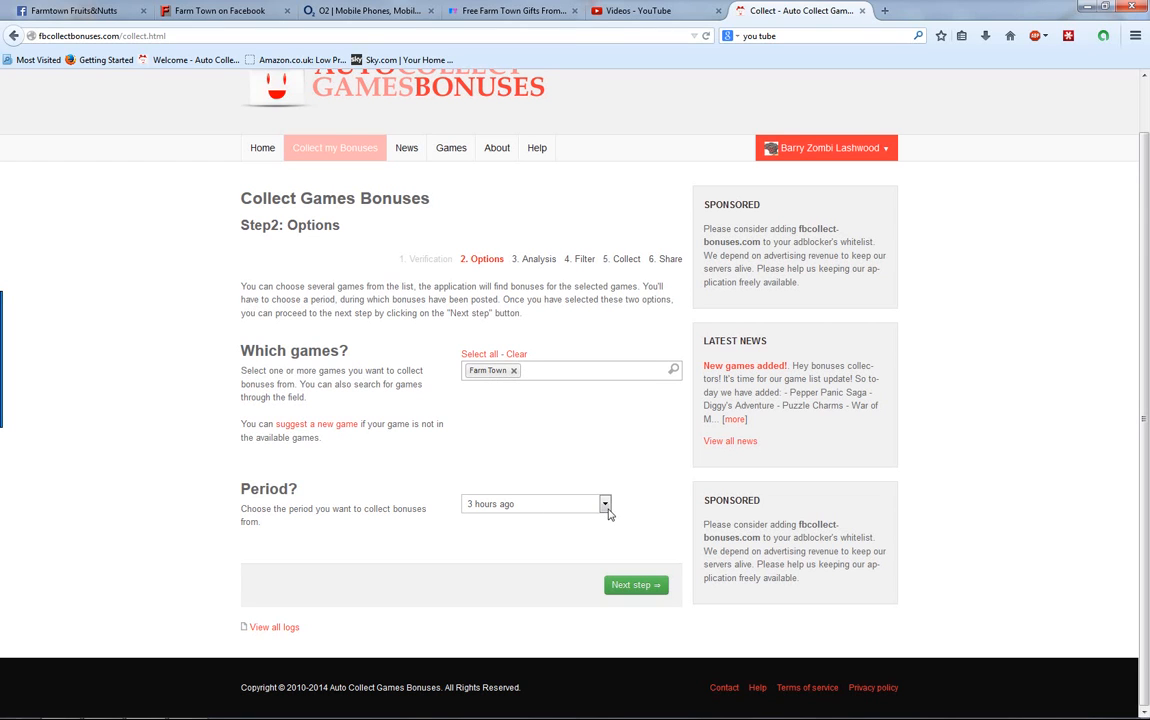
mouse_move(631, 531)
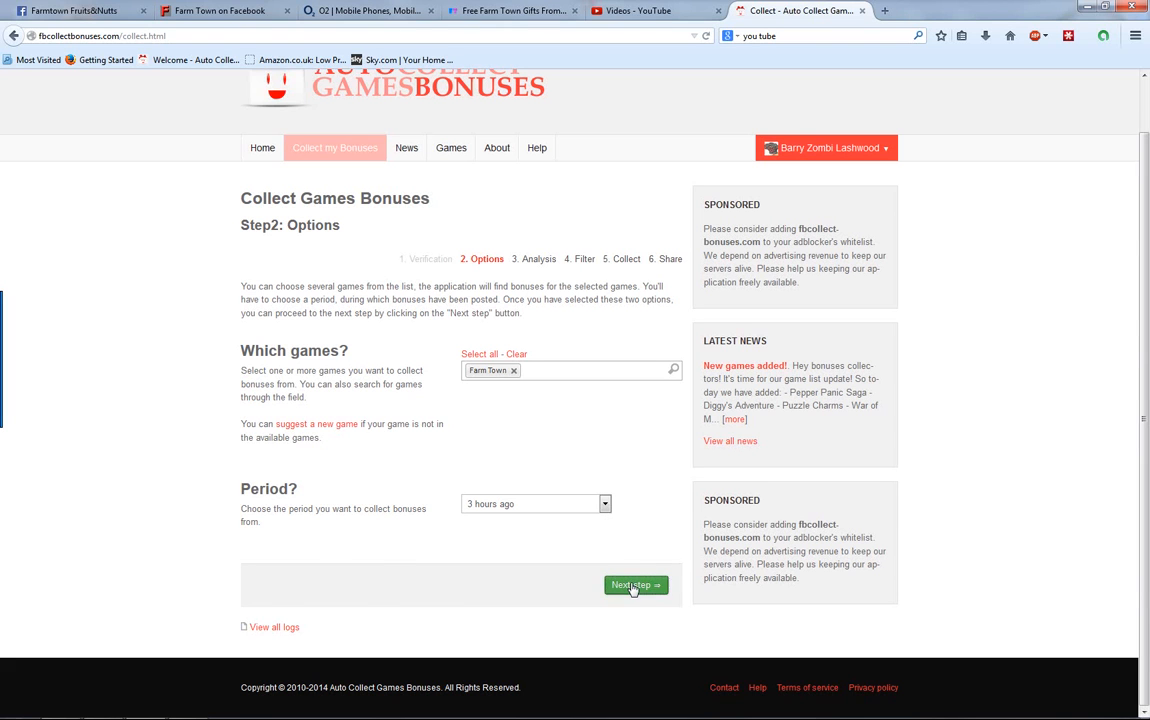
left_click(635, 585)
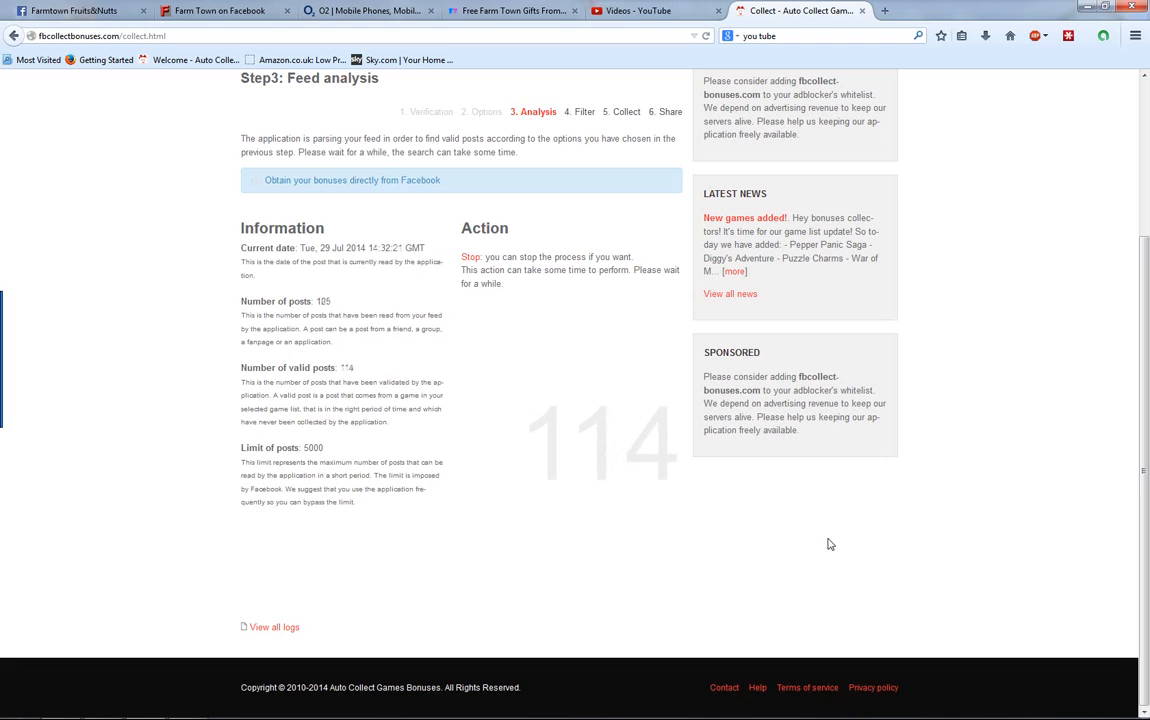
mouse_move(661, 548)
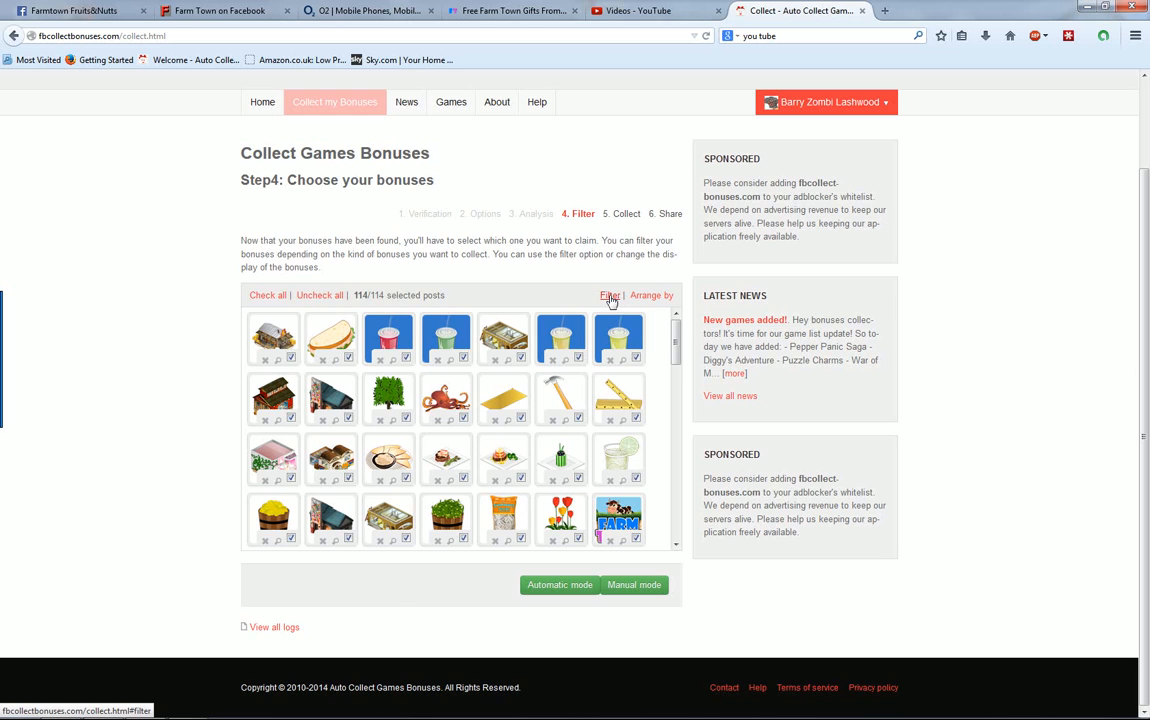
Open the filter rules above the grid of 114 found bonuses.
left_click(609, 295)
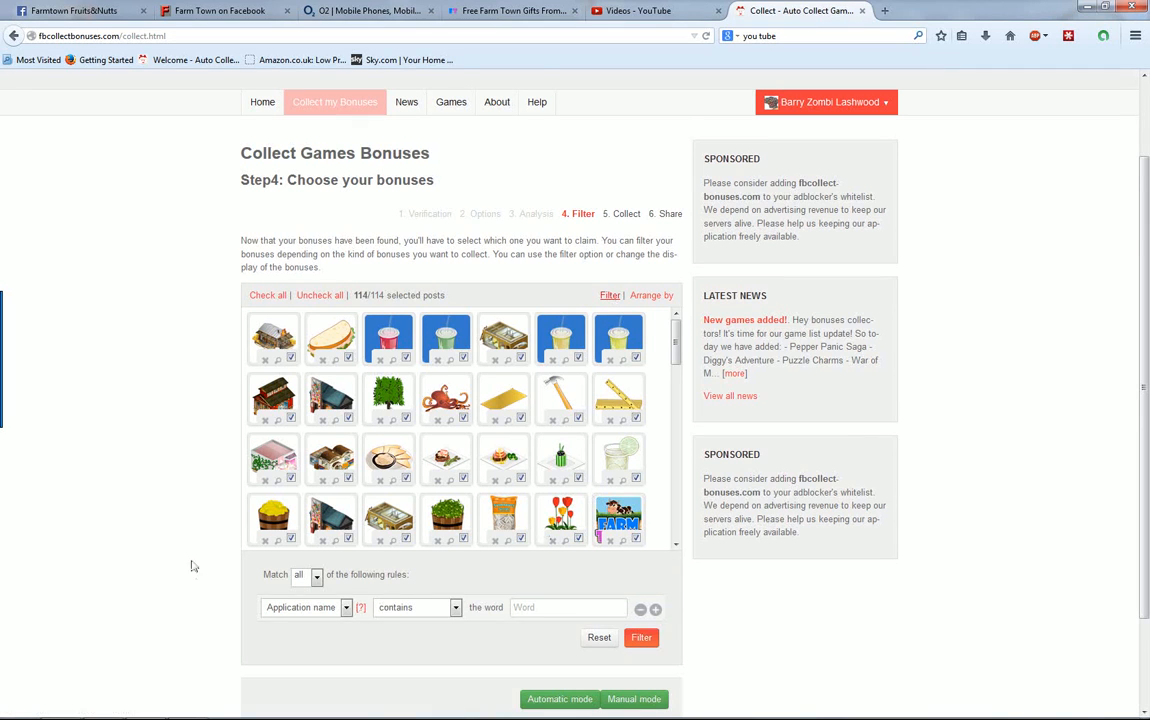
Filter bonuses by Post action containing 'click' to get 41, then switch to Manual mode.
scroll("down", 3)
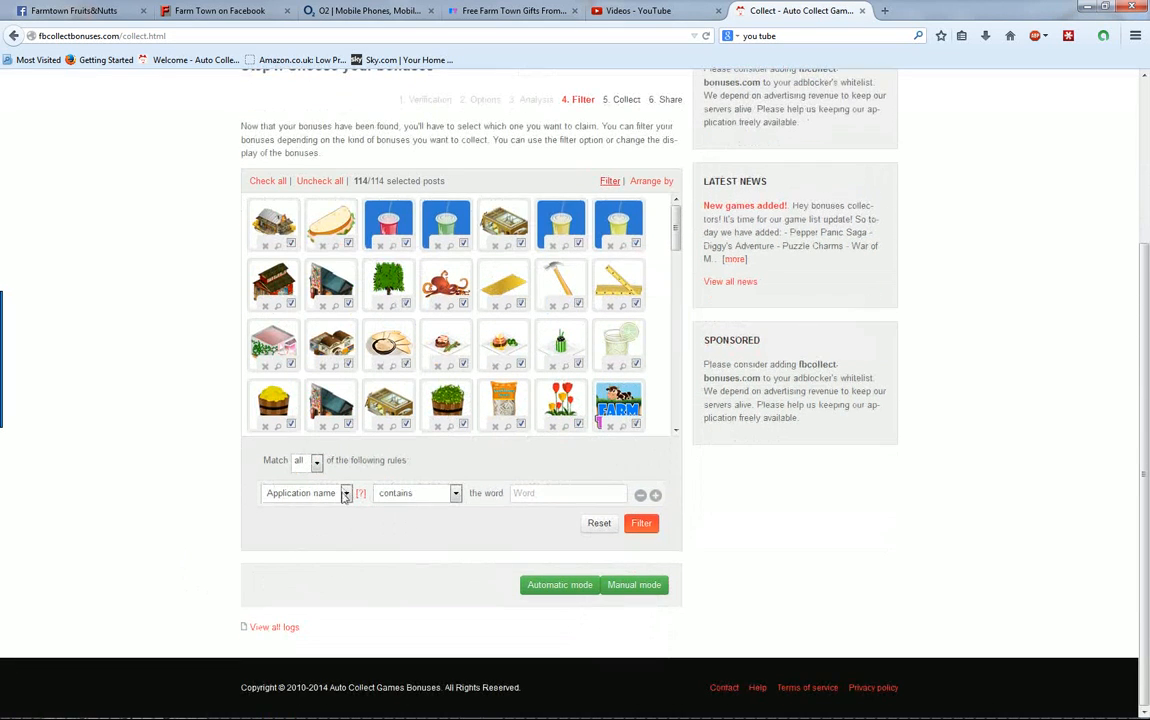
left_click(346, 492)
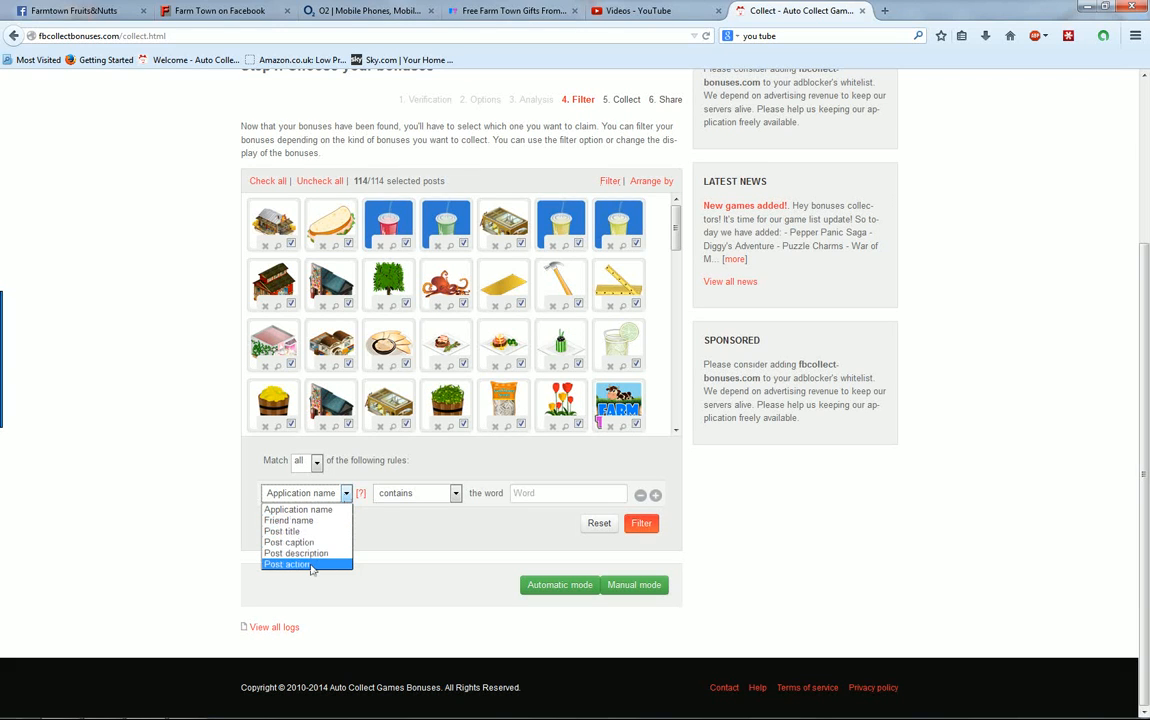
left_click(287, 564)
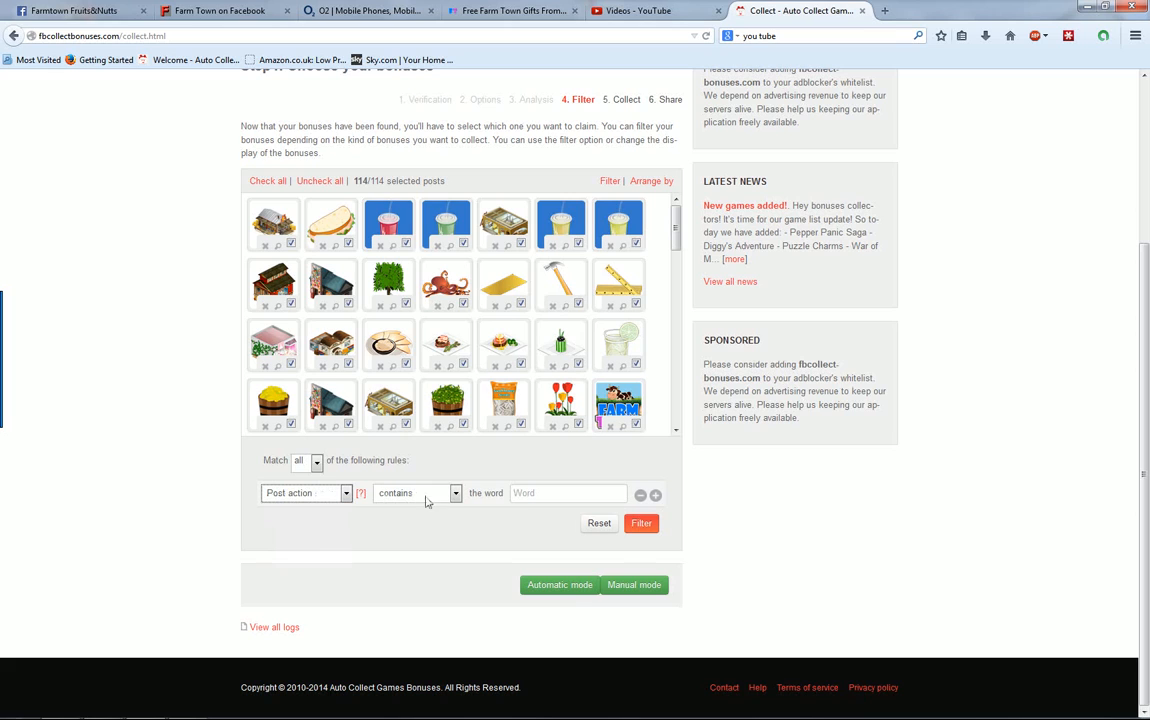
left_click(568, 493)
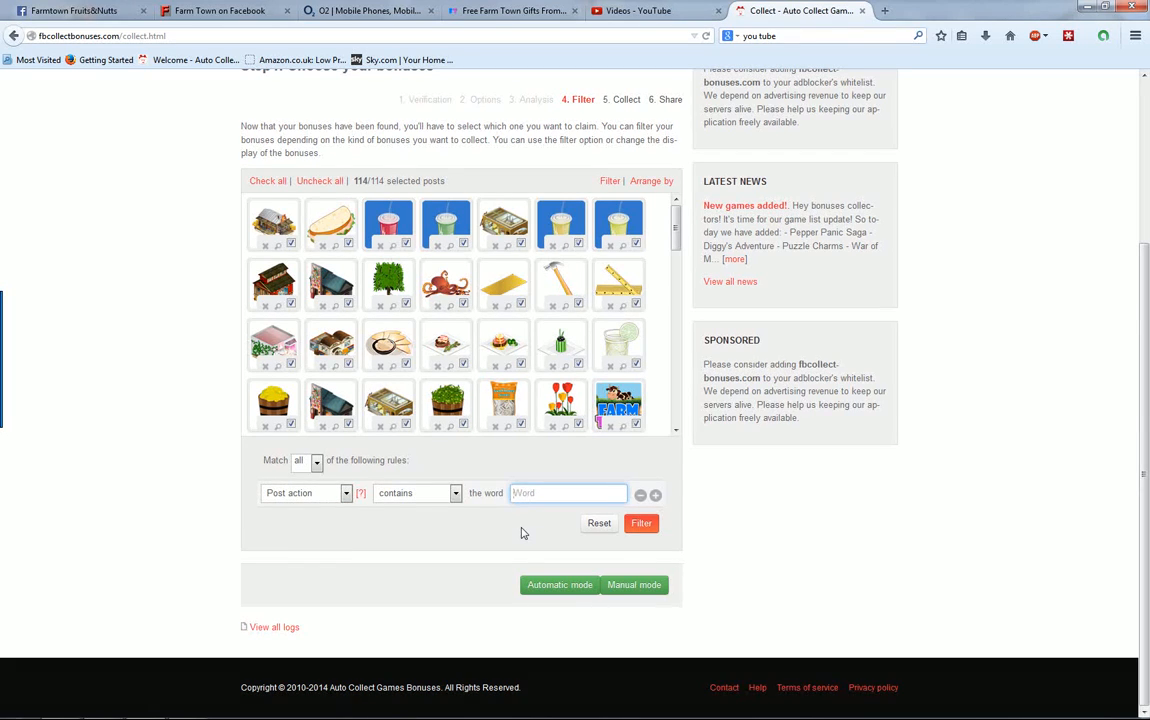
type("click")
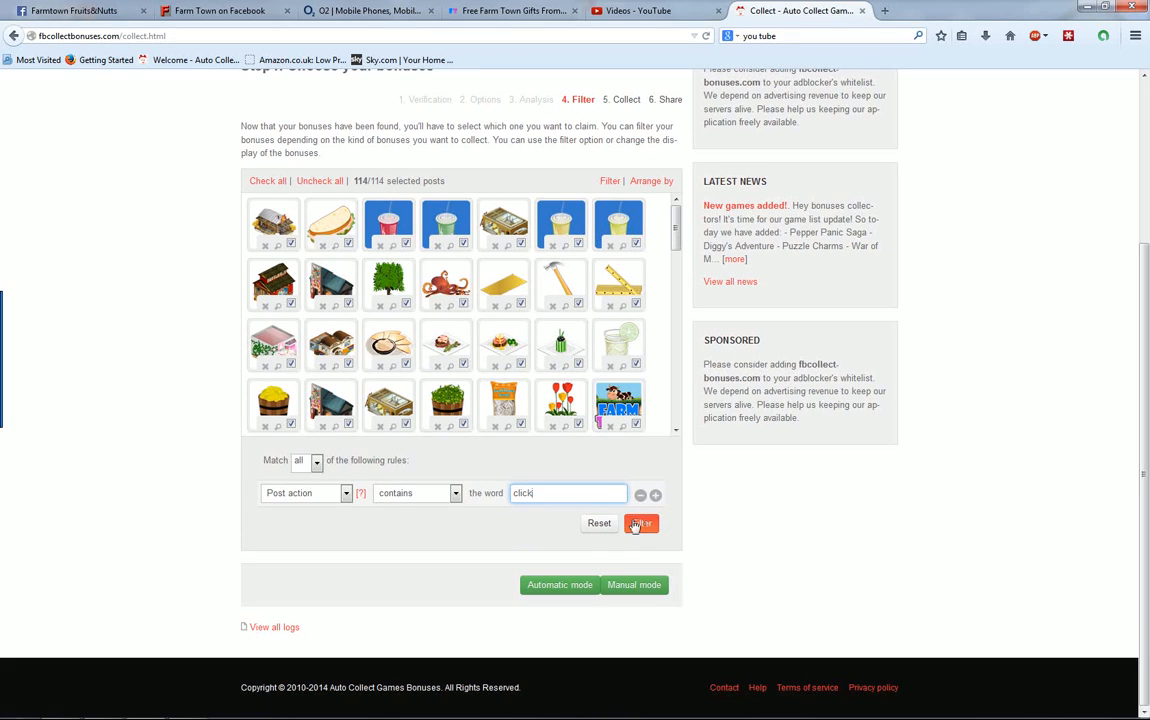
left_click(641, 523)
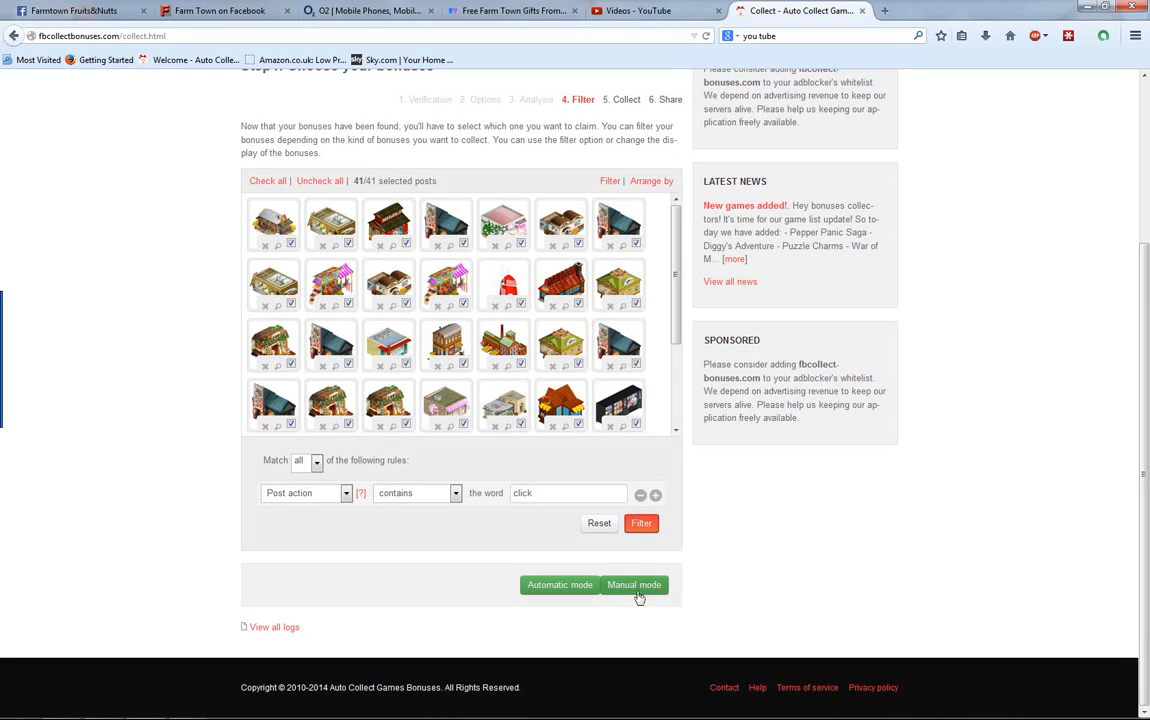
left_click(634, 585)
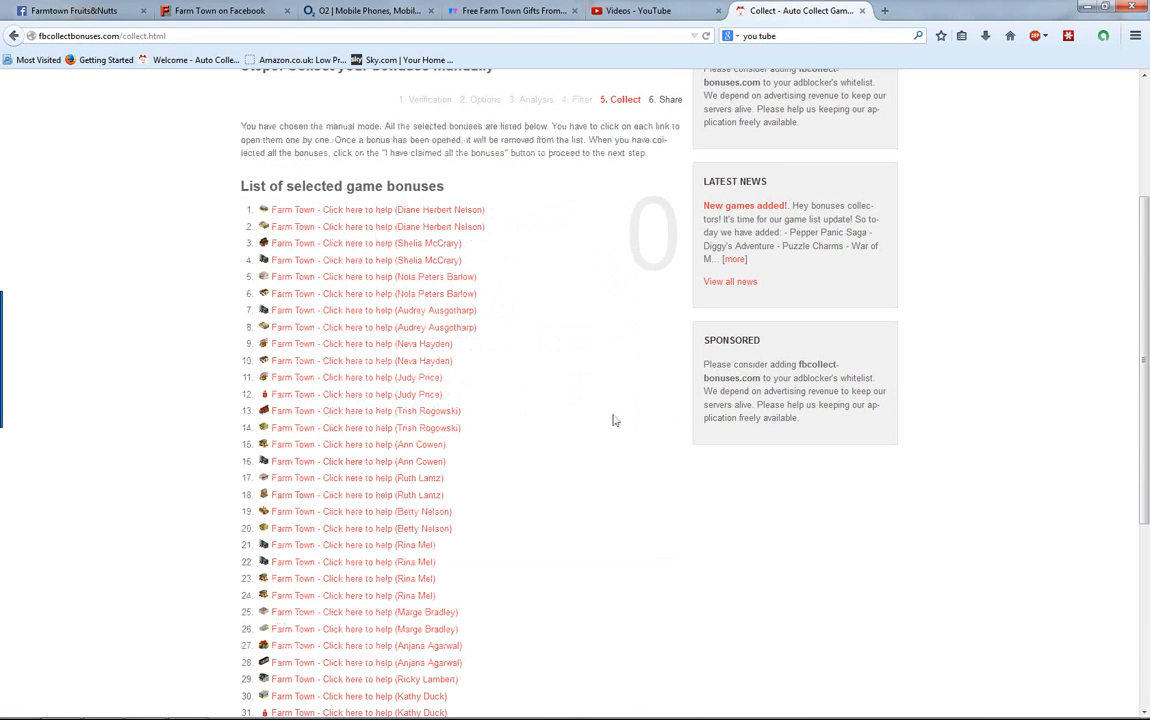
scroll("down", 3)
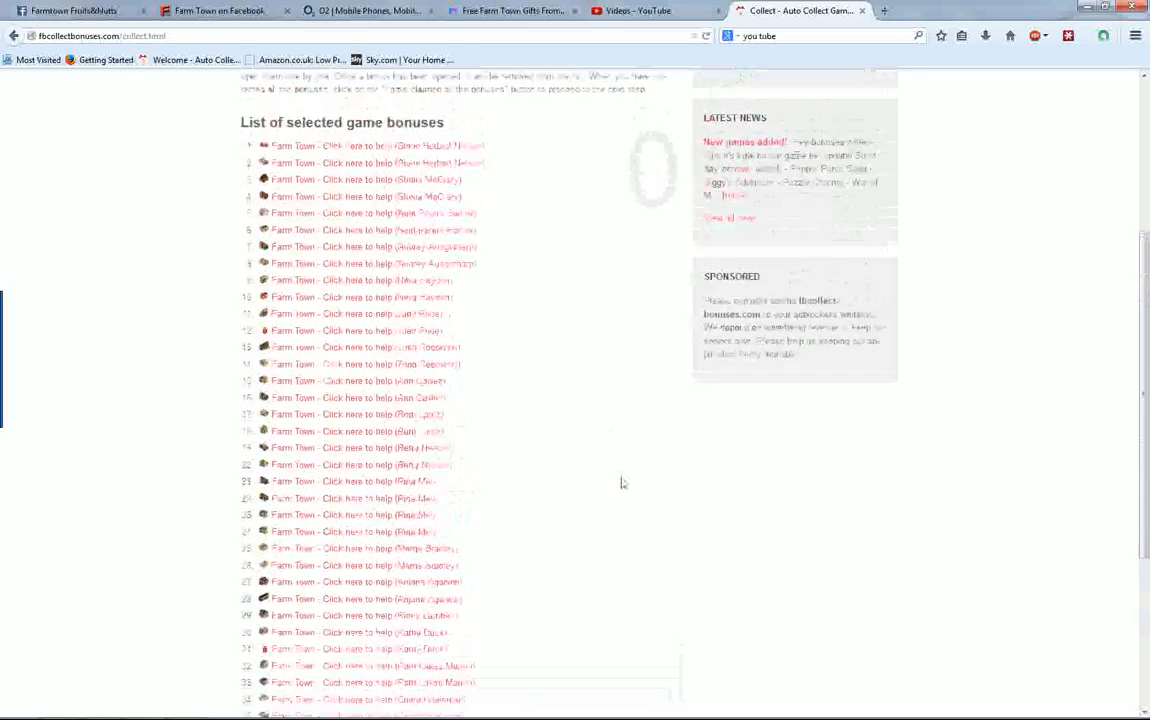